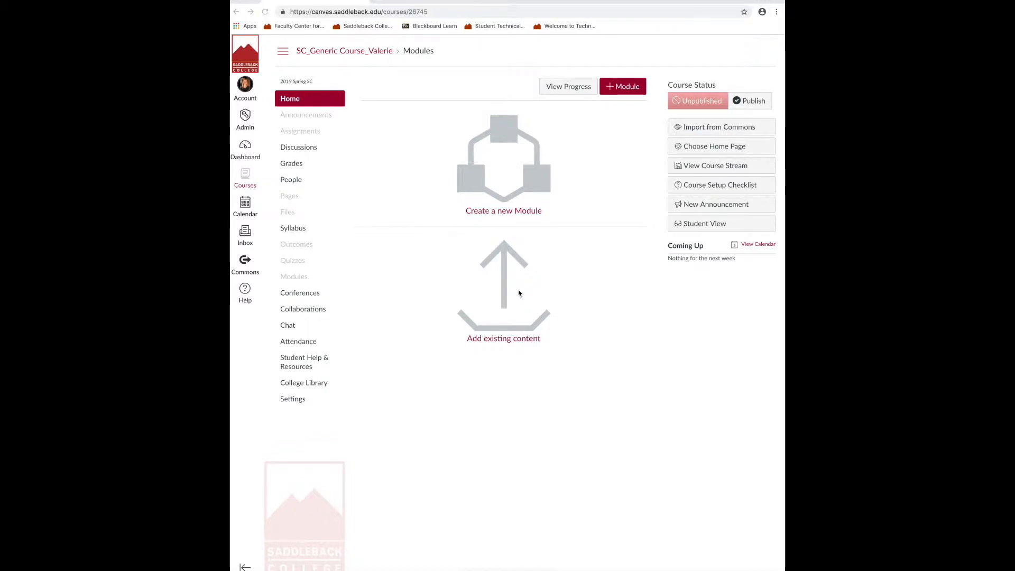
pyautogui.moveTo(308, 305)
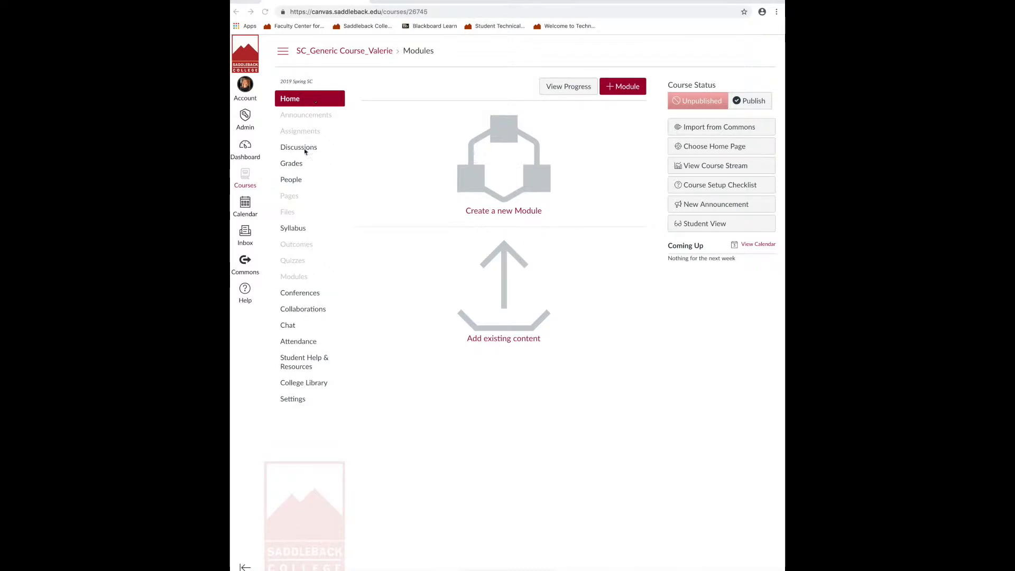
pyautogui.moveTo(301, 134)
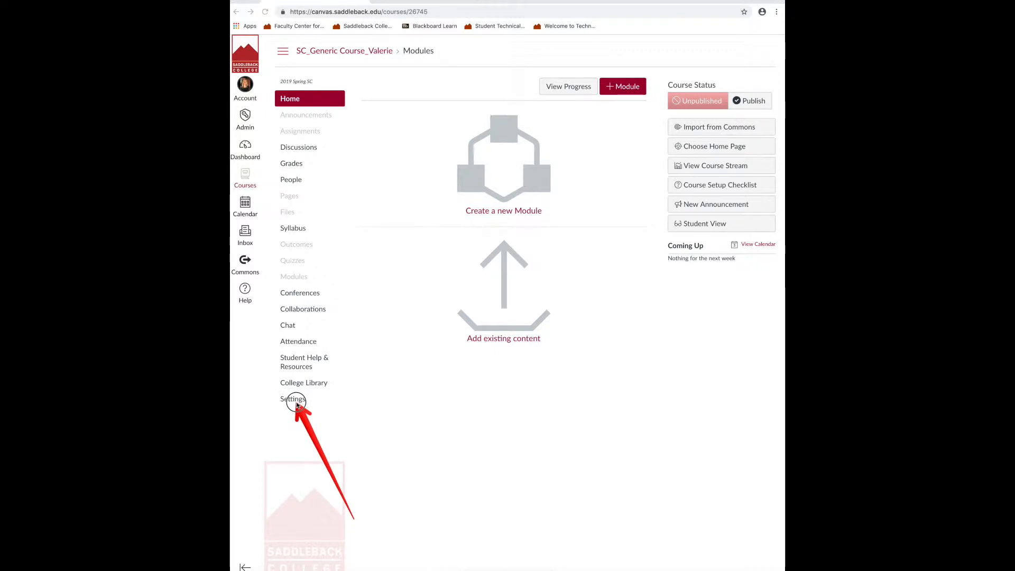
# - Hide unused course navigation items in Settings > Navigation, keeping Home through College Library, and return Home
pyautogui.click(293, 399)
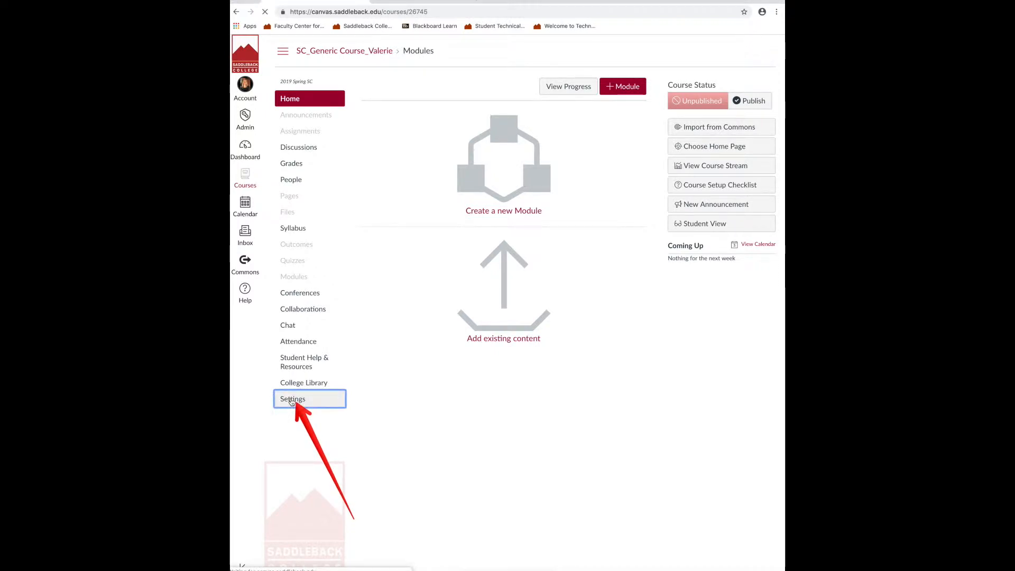
pyautogui.click(293, 399)
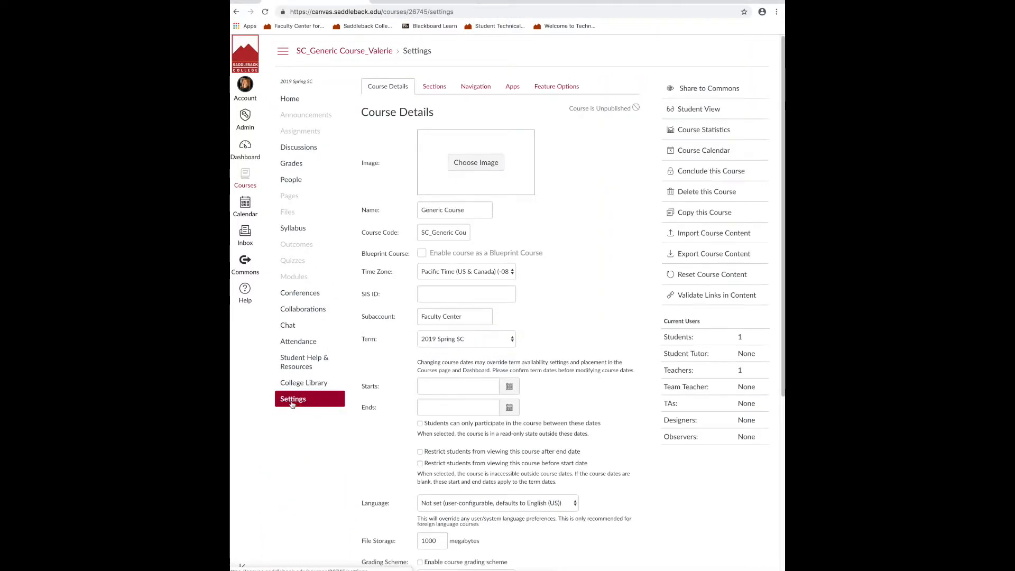
pyautogui.click(475, 85)
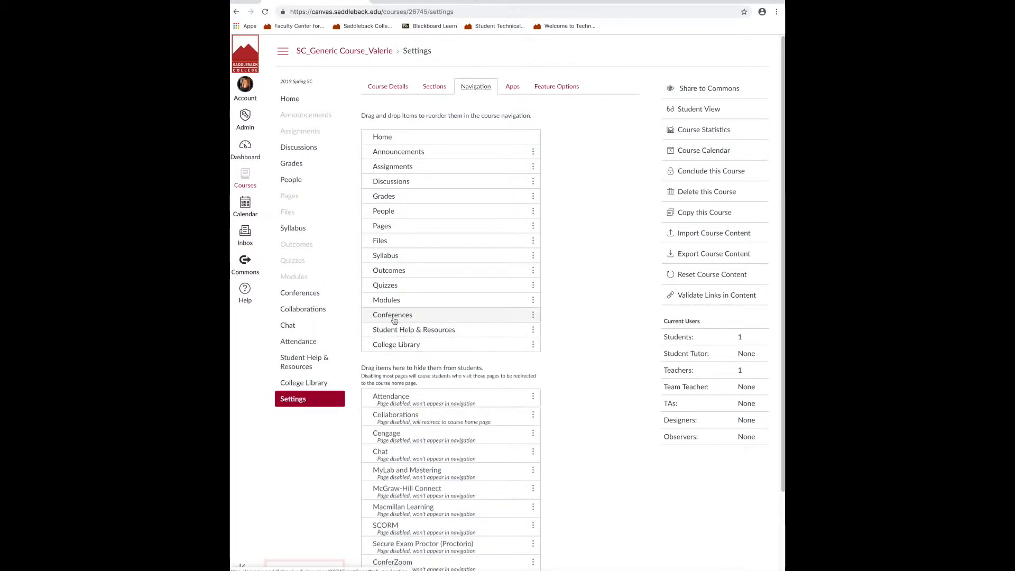
pyautogui.scroll(-3)
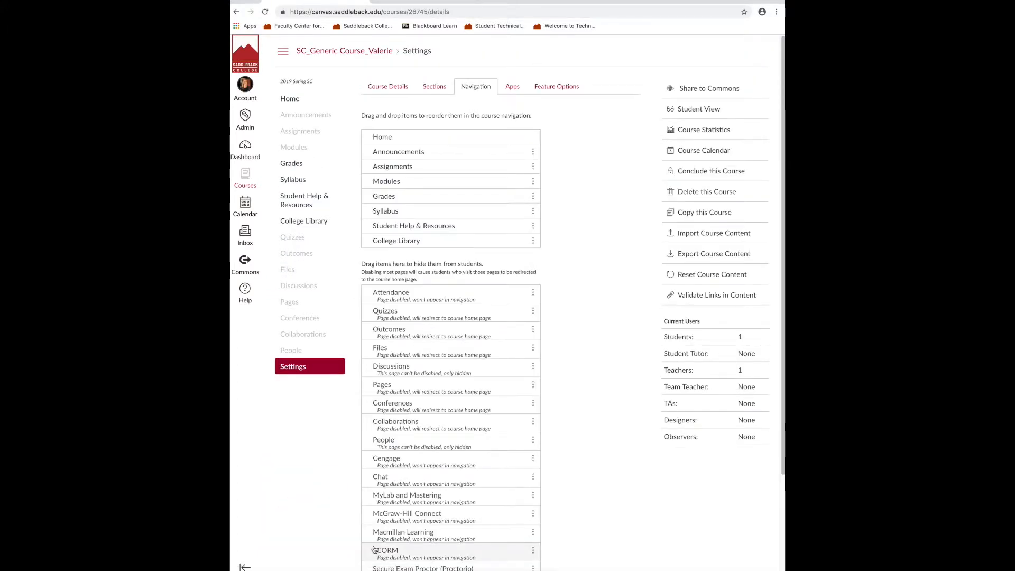
pyautogui.click(289, 99)
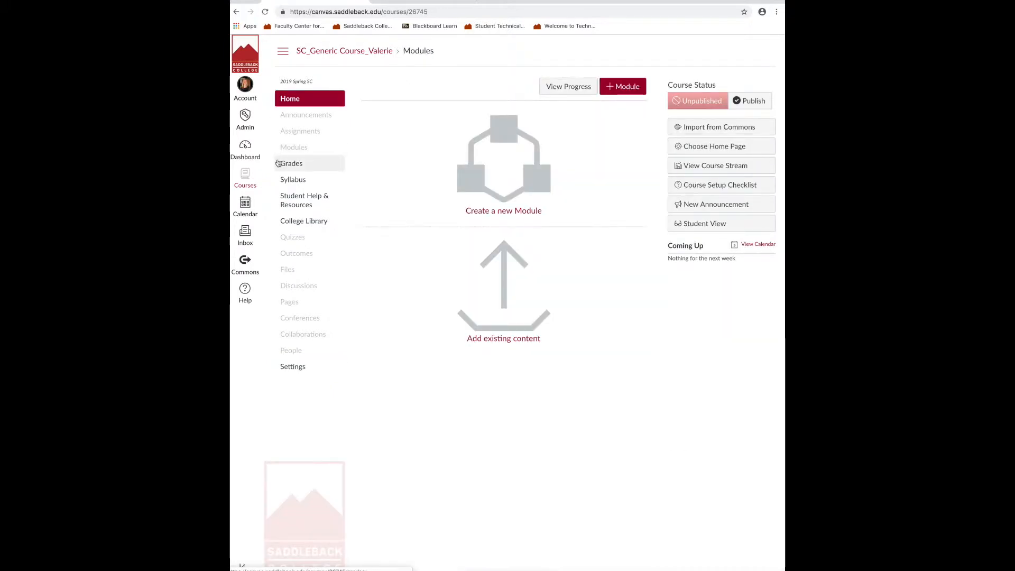
# - Edit the Syllabus description to read 'Printable syllabus'
pyautogui.click(293, 179)
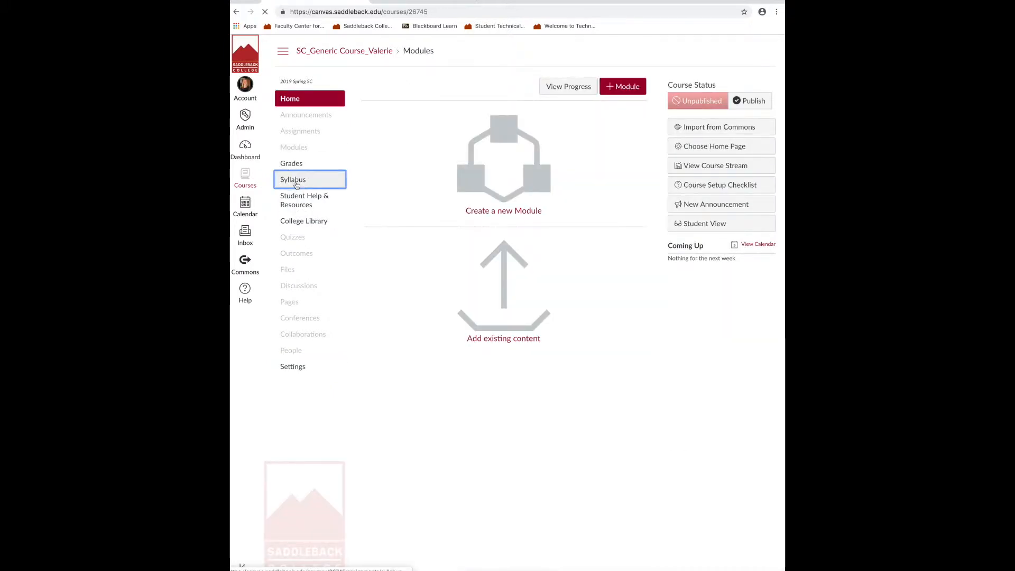
pyautogui.click(293, 180)
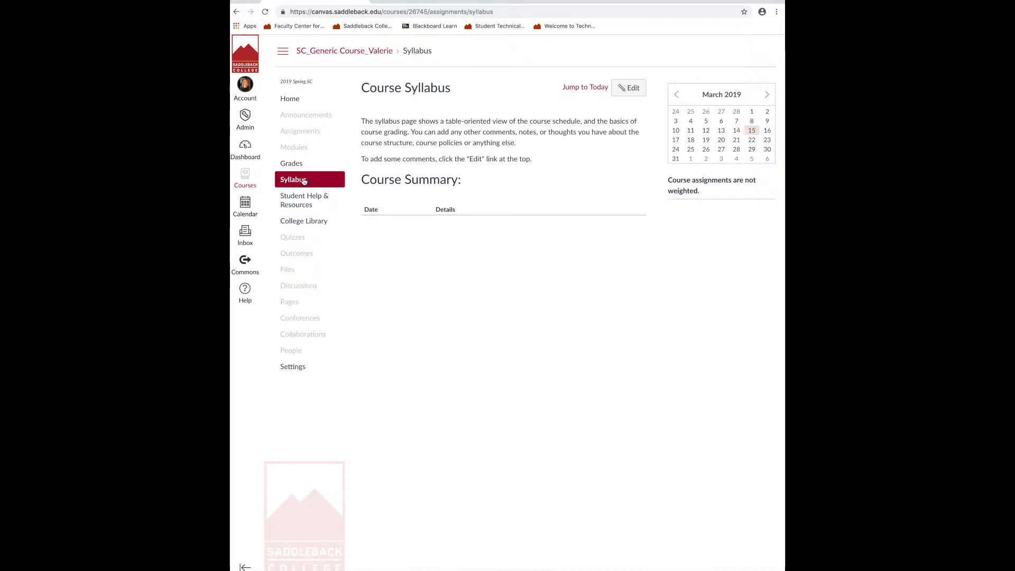
pyautogui.click(627, 88)
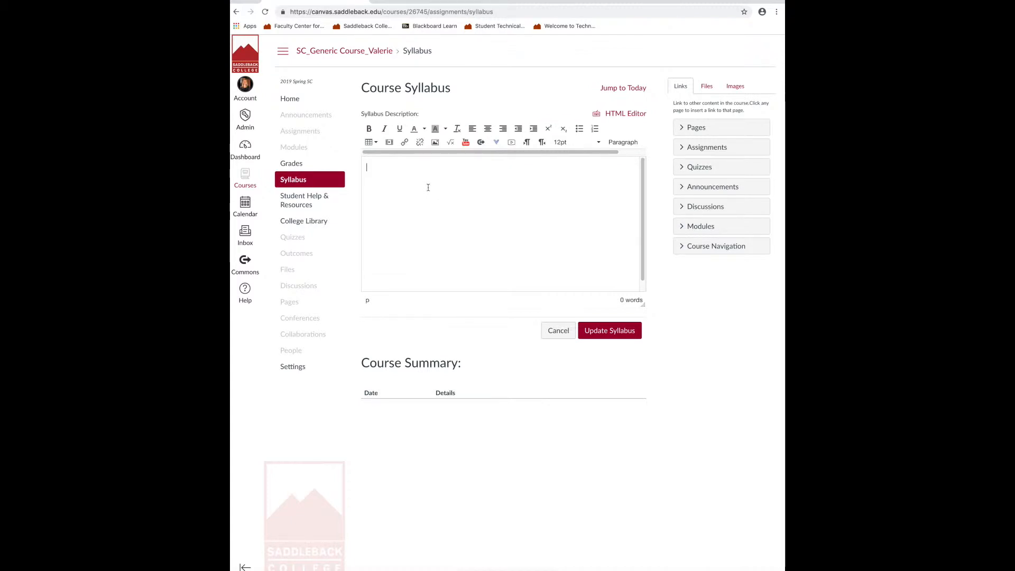
pyautogui.write('Printable syllabus')
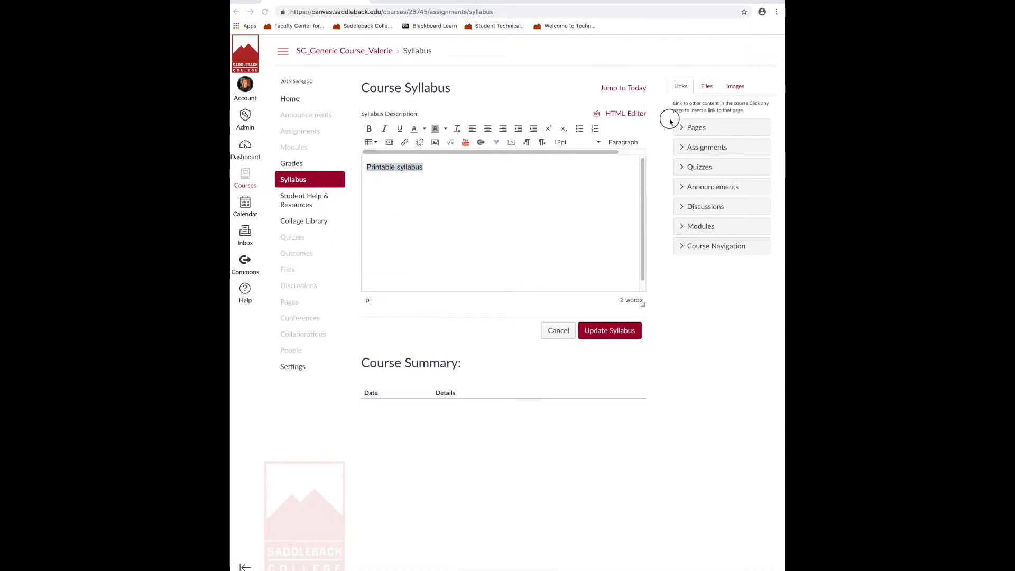
# - Upload How to publish courses in Canvas-2.pdf from Downloads and link 'Printable syllabus' to it
pyautogui.click(705, 85)
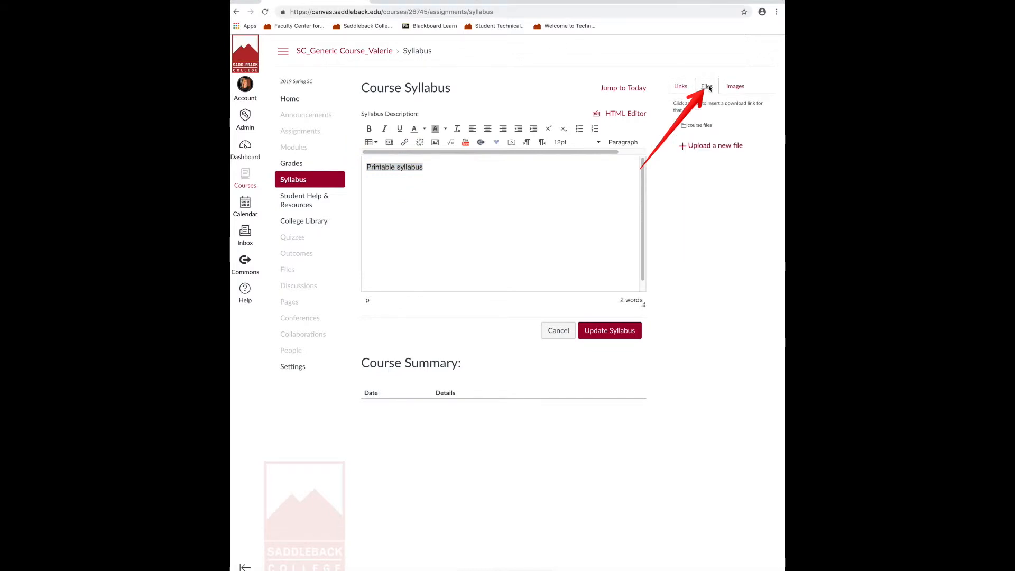
pyautogui.click(711, 144)
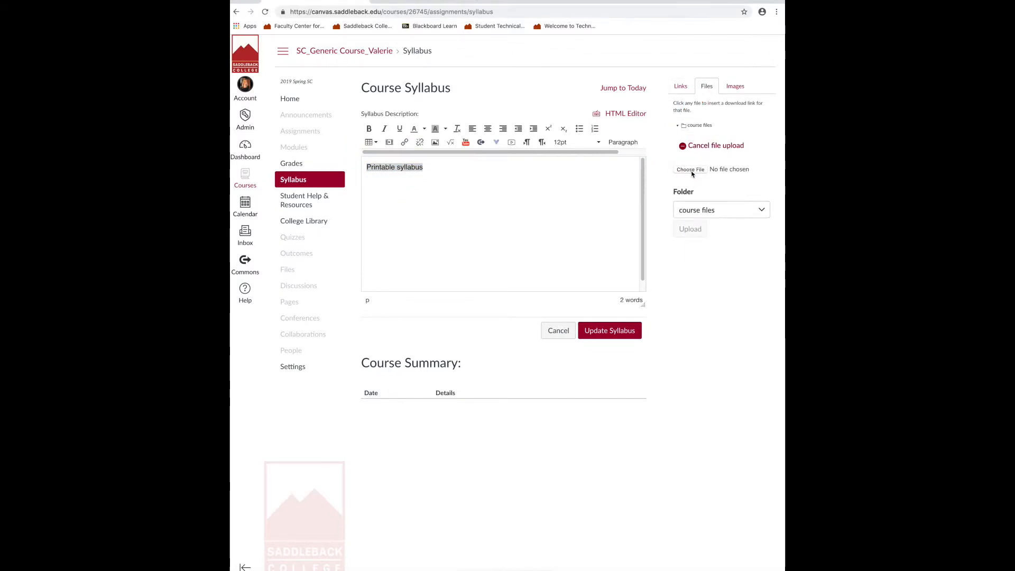
pyautogui.click(689, 169)
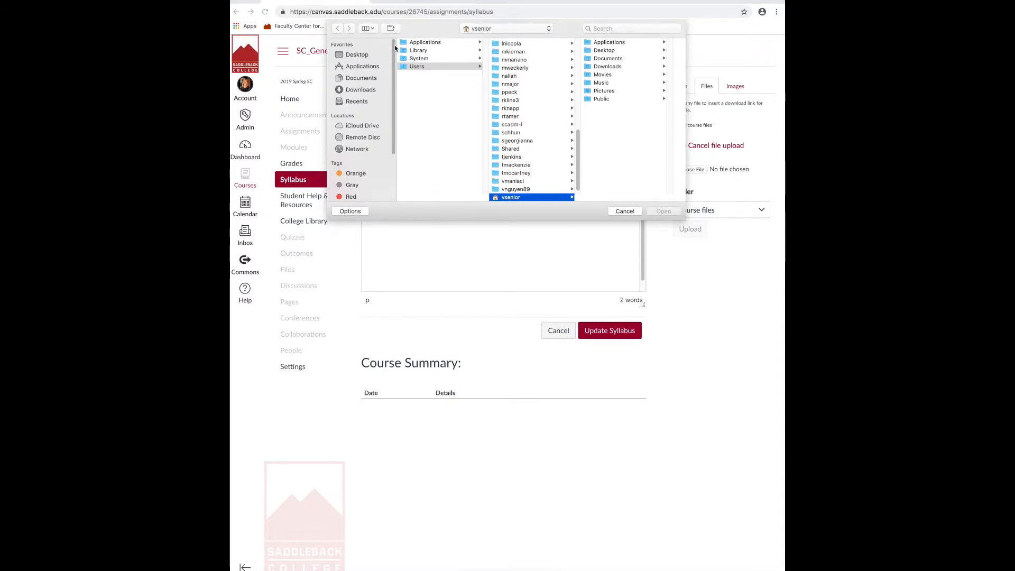
pyautogui.click(361, 89)
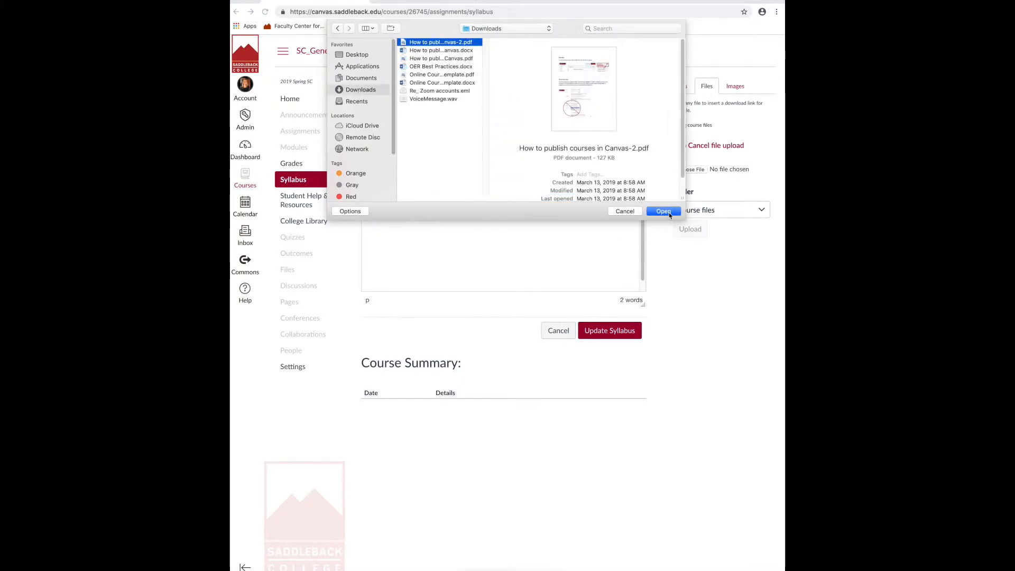
pyautogui.click(662, 211)
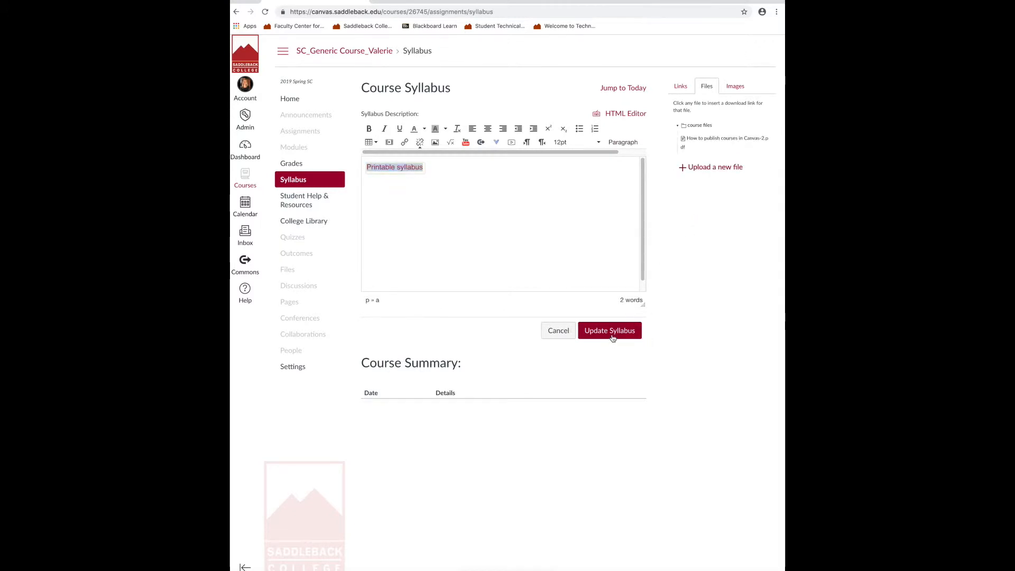
# - Save the syllabus with its linked 'Printable syllabus' text
pyautogui.click(609, 330)
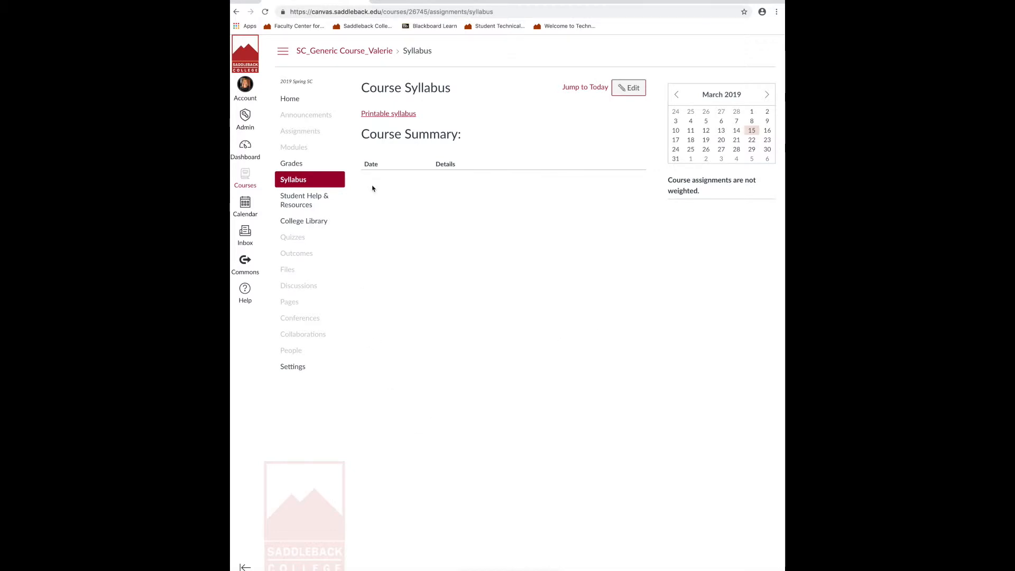
pyautogui.moveTo(388, 113)
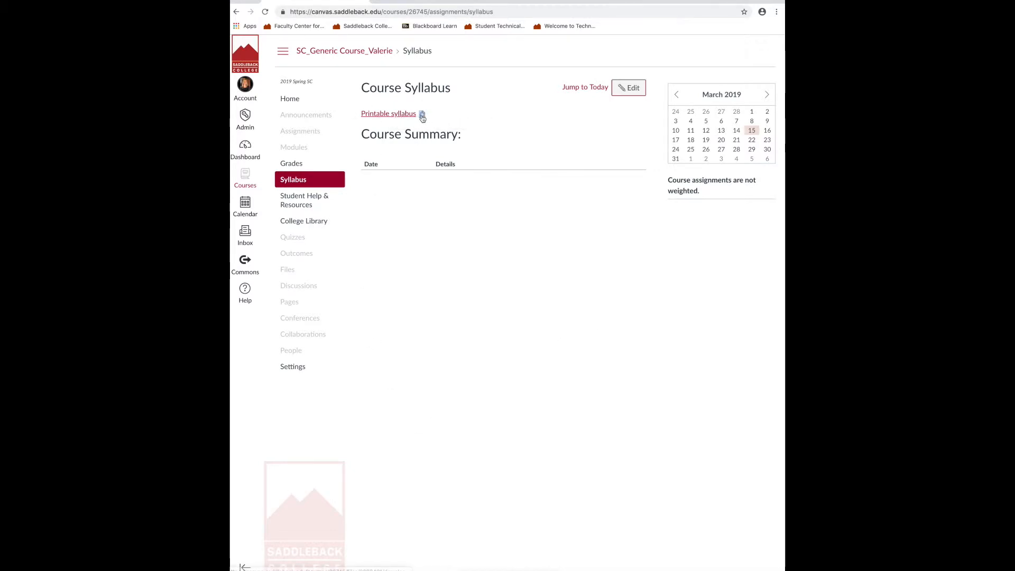
pyautogui.moveTo(394, 278)
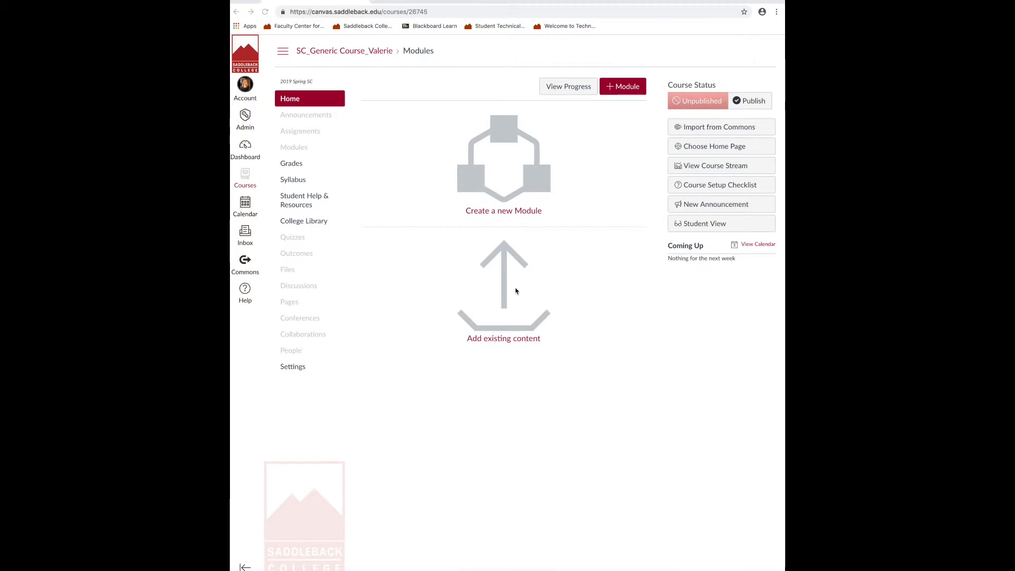
pyautogui.moveTo(416, 494)
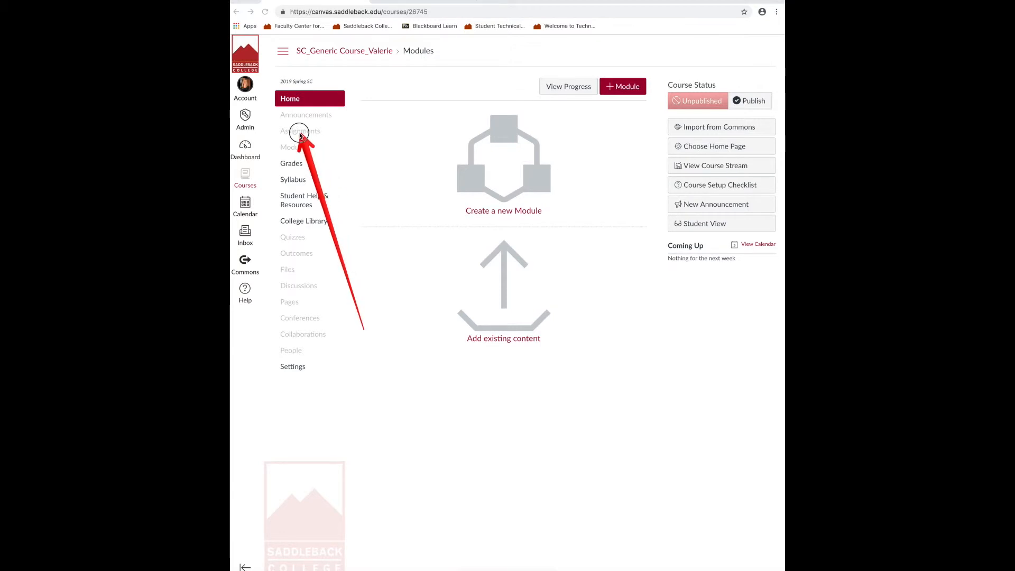
pyautogui.moveTo(287, 69)
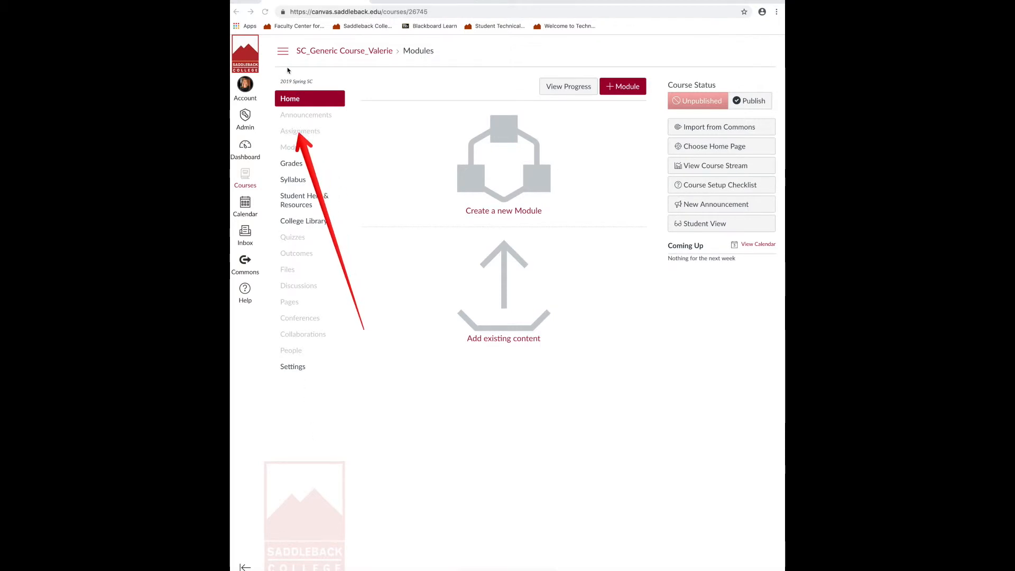
# - Go to Assignments and begin adding an assignment to the empty Assignments group
pyautogui.click(300, 132)
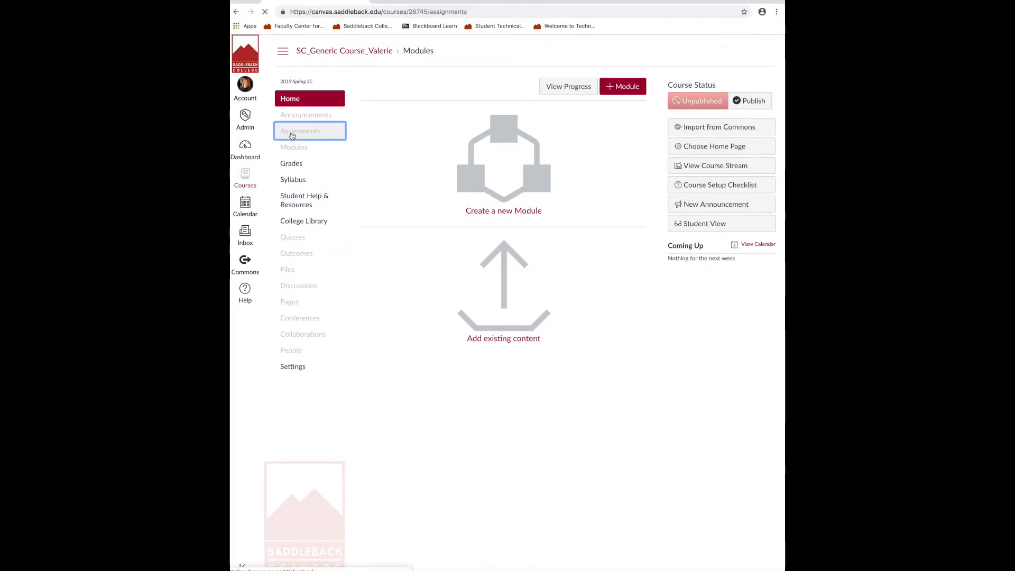
pyautogui.click(299, 131)
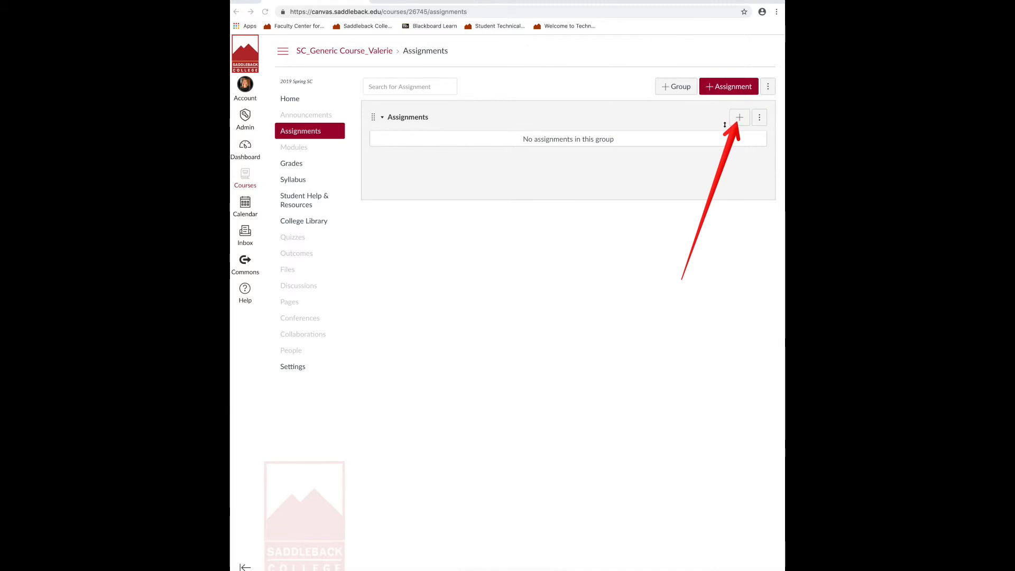
pyautogui.click(739, 117)
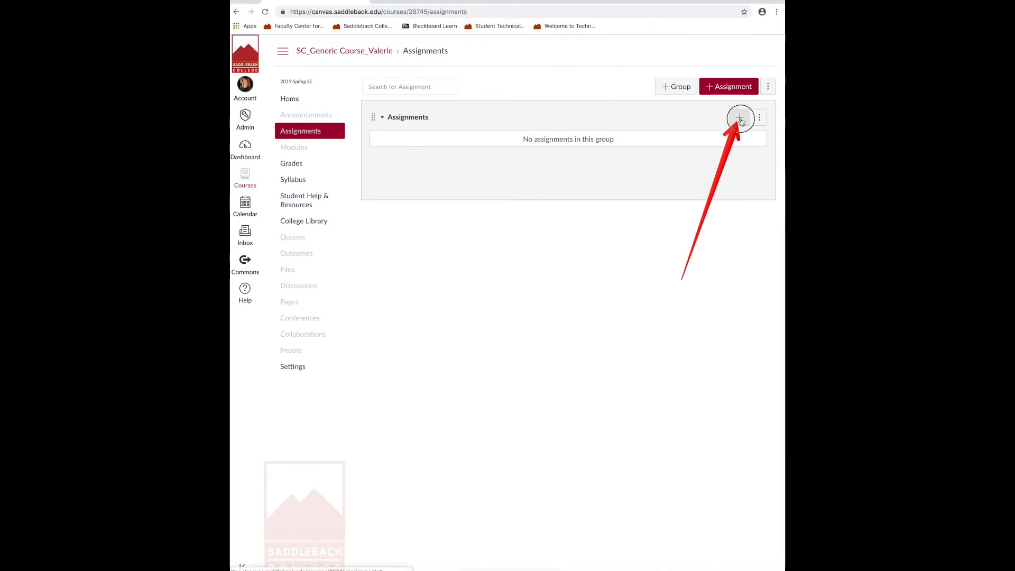
# - Create and publish Homework 1 worth 100 points, due Mar 18
pyautogui.click(739, 117)
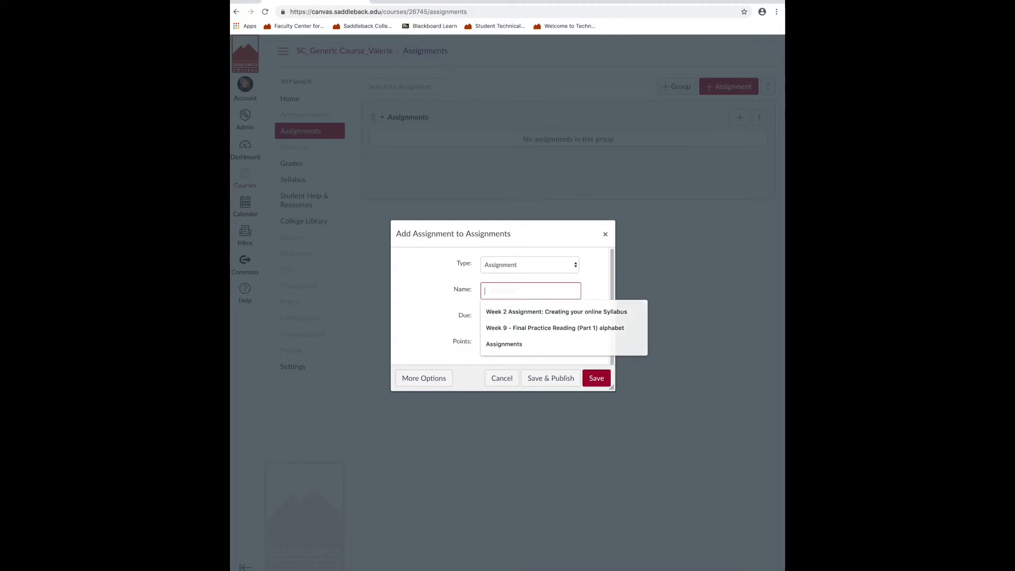
pyautogui.write('Homework 1')
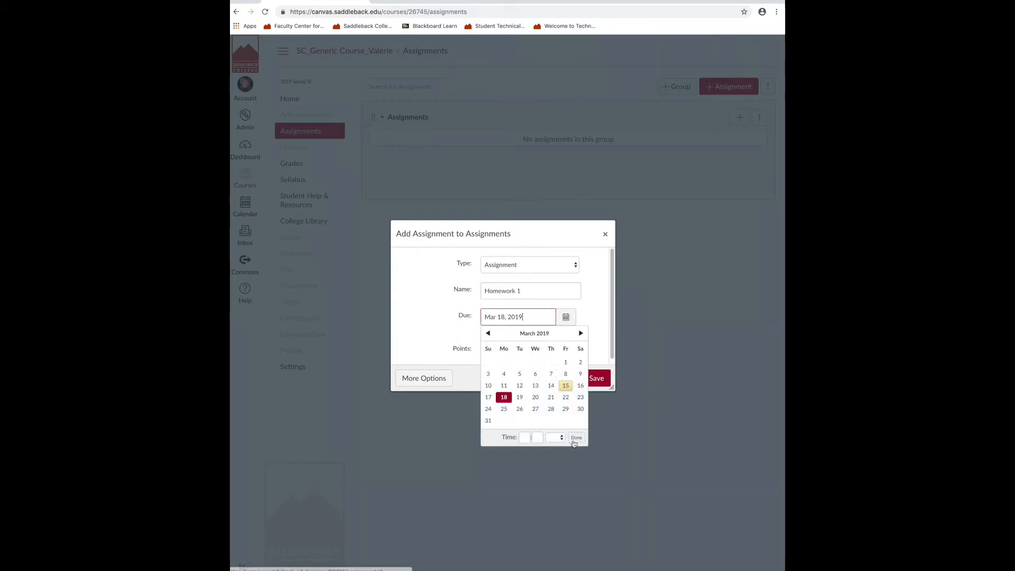
pyautogui.click(575, 437)
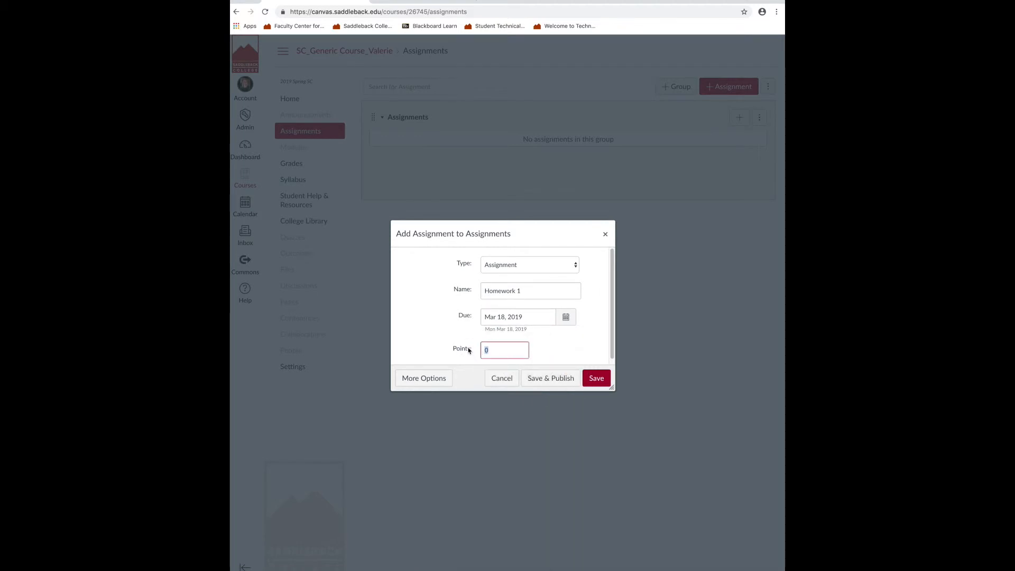
pyautogui.write('100')
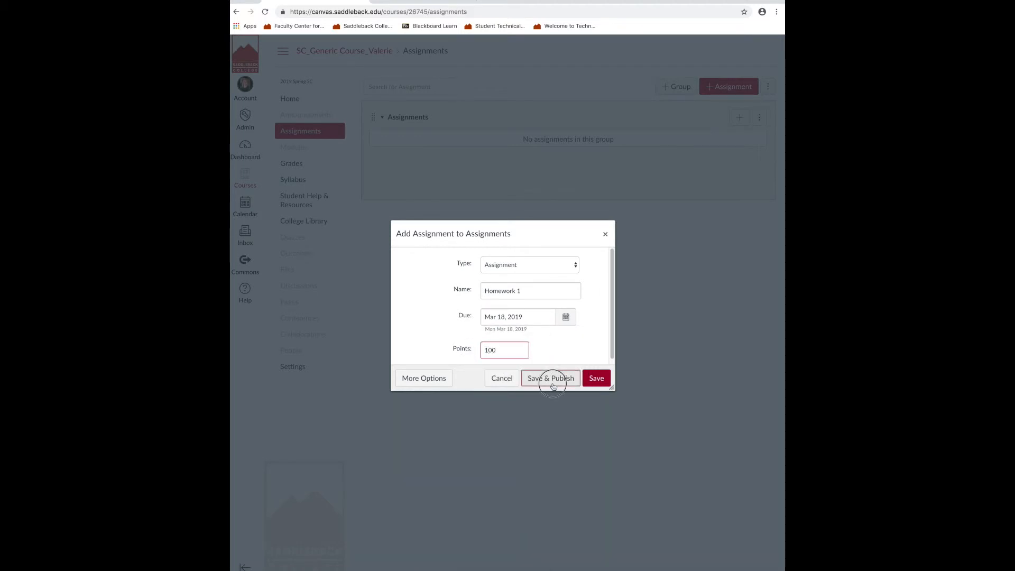
pyautogui.click(550, 377)
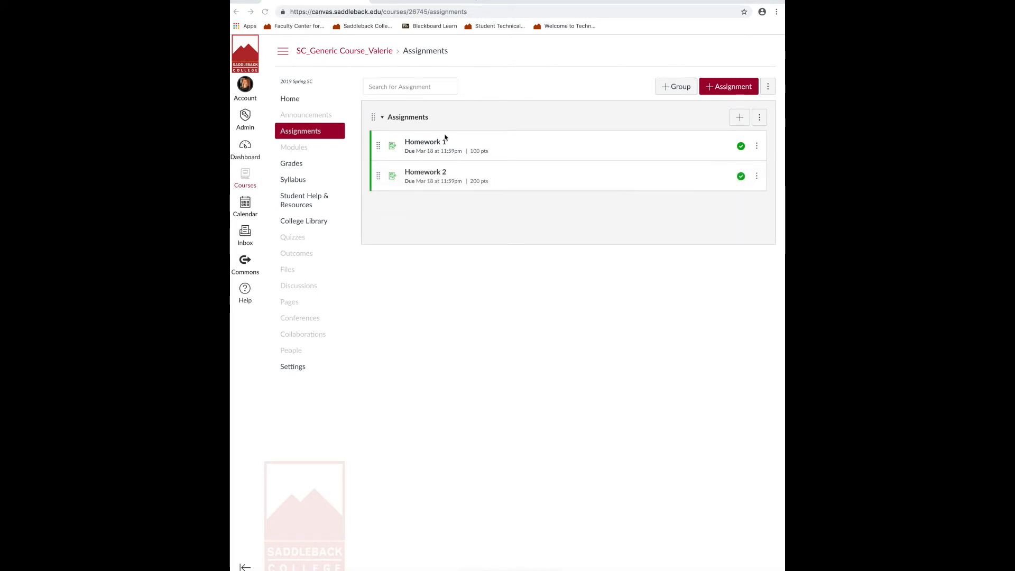
pyautogui.moveTo(425, 214)
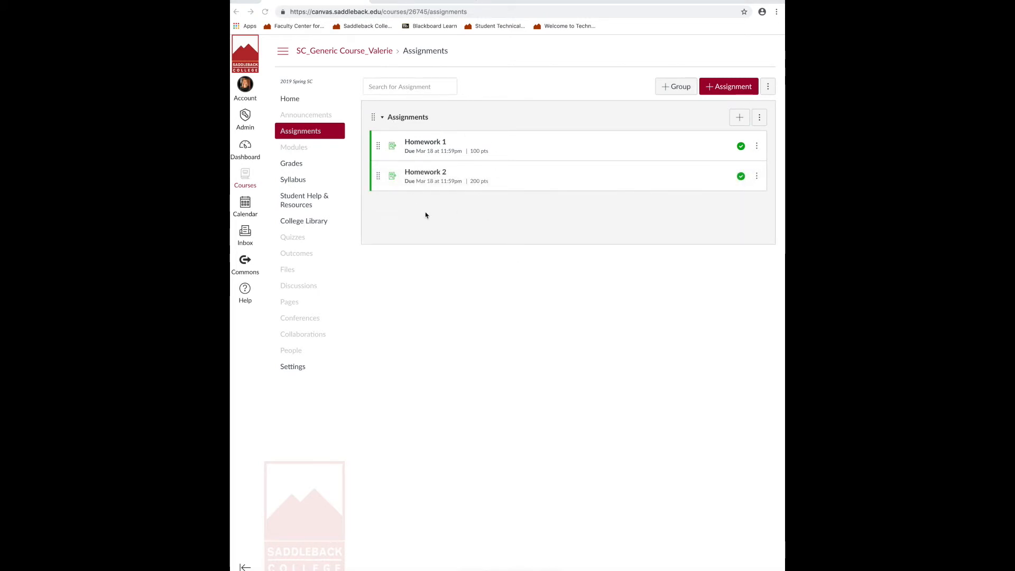
pyautogui.moveTo(437, 215)
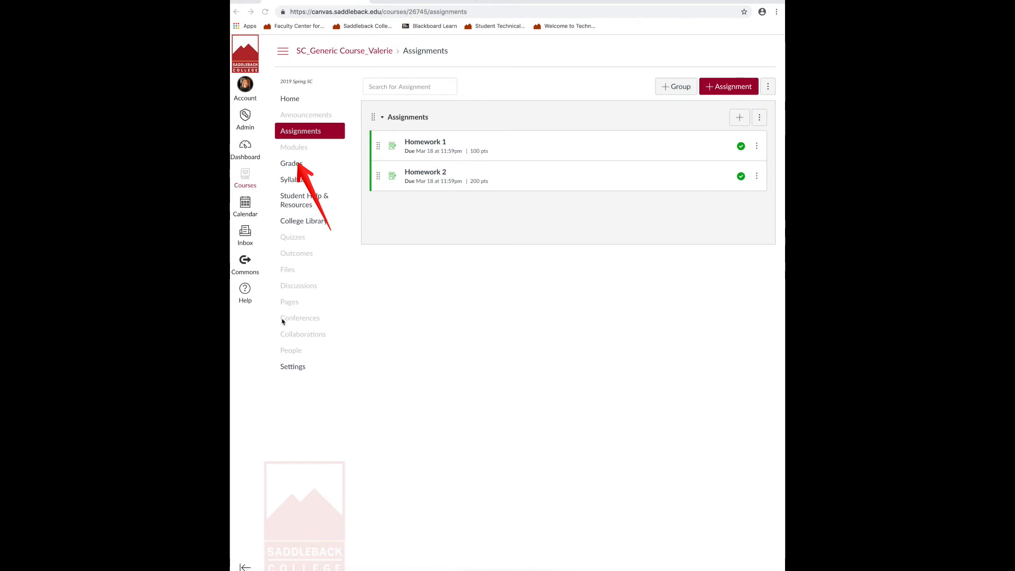
# - Enter 98 for Test Student's Homework 1 in the gradebook
pyautogui.click(291, 163)
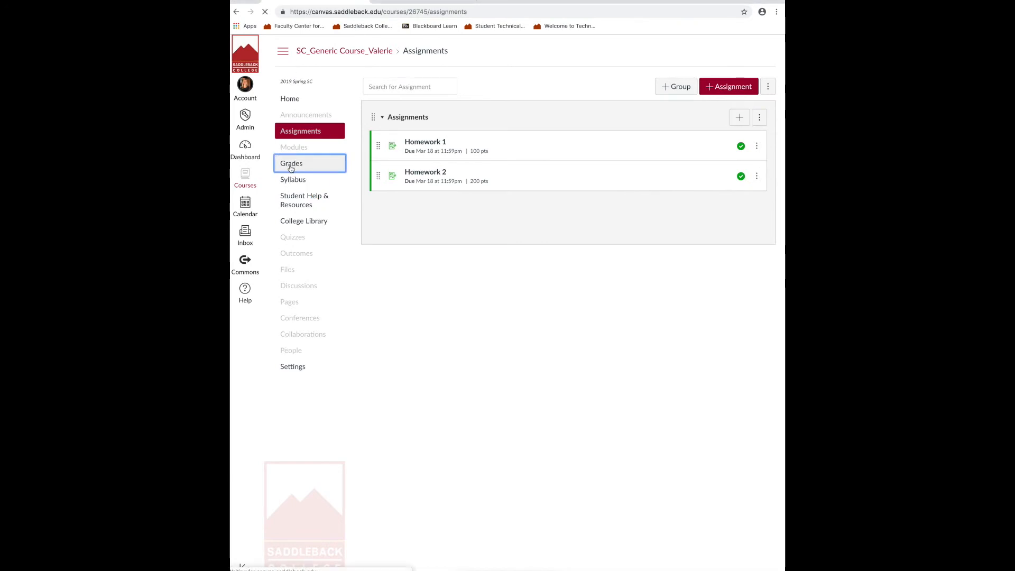
pyautogui.click(292, 163)
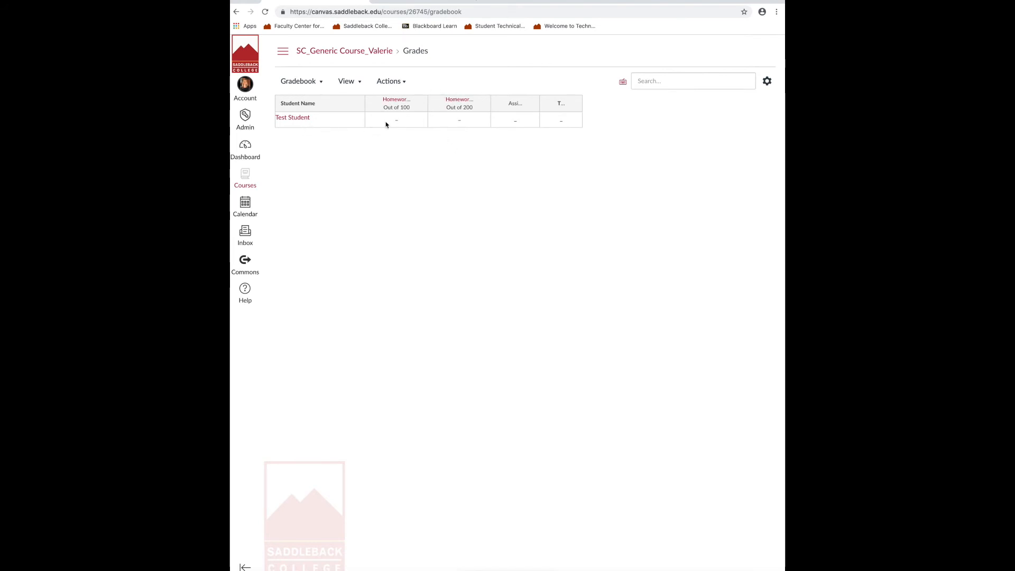
pyautogui.moveTo(396, 123)
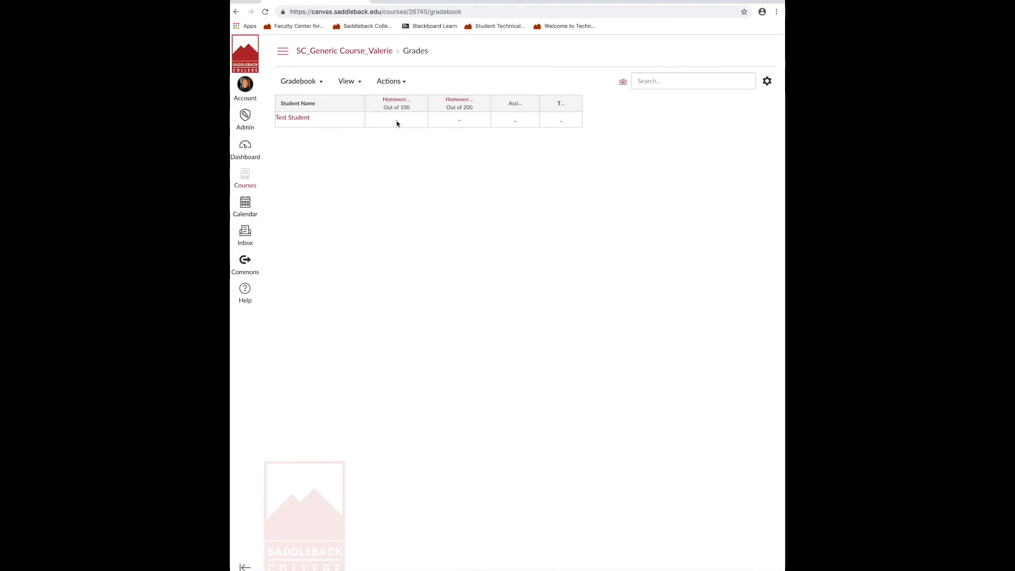
pyautogui.click(395, 120)
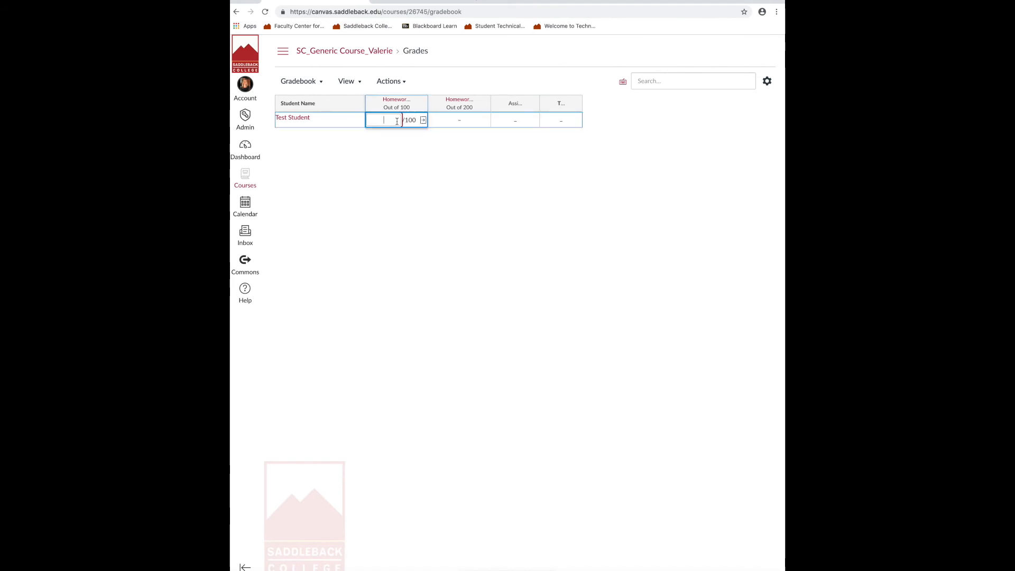
pyautogui.write('98')
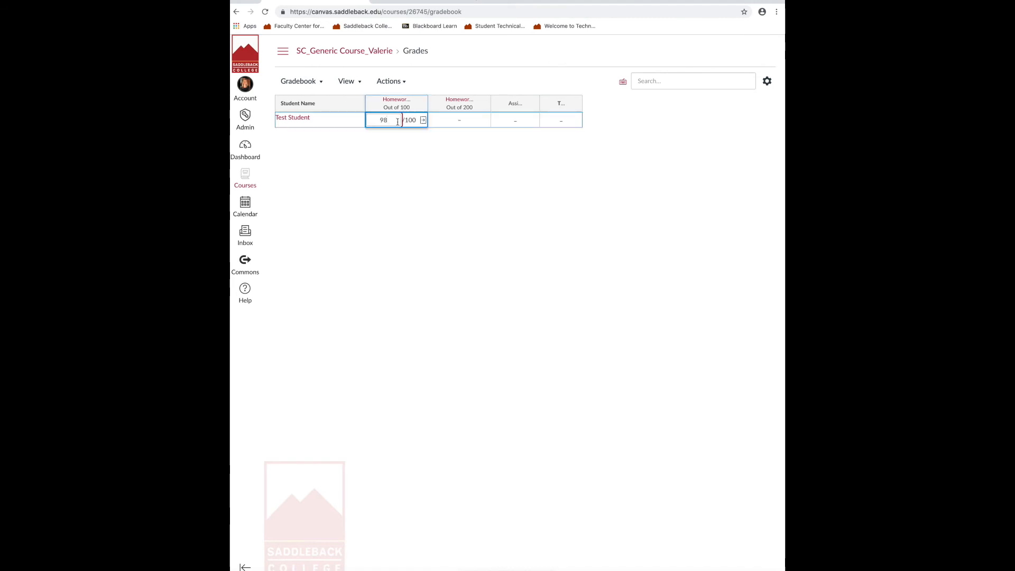
pyautogui.press('Enter')
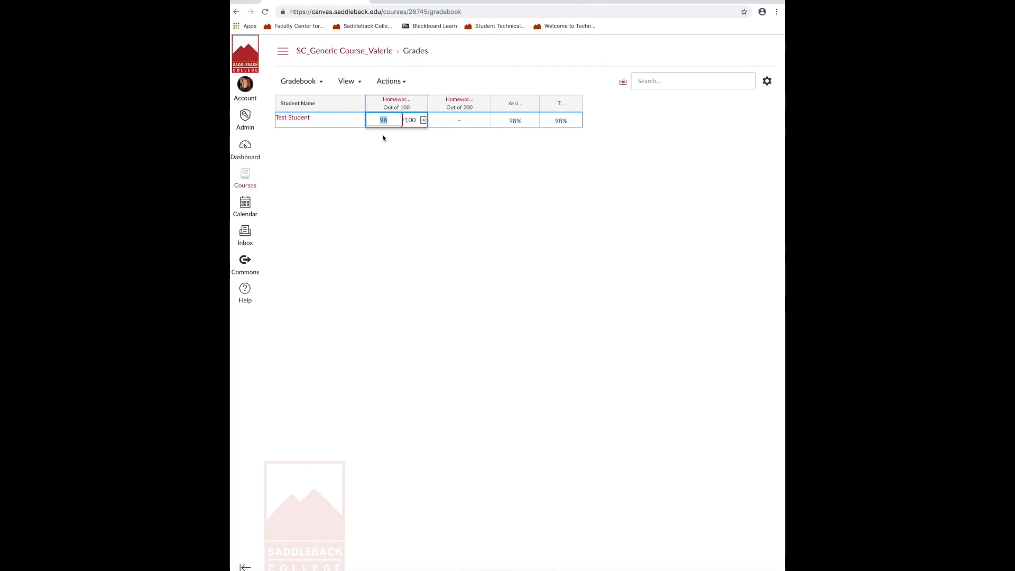
pyautogui.moveTo(420, 136)
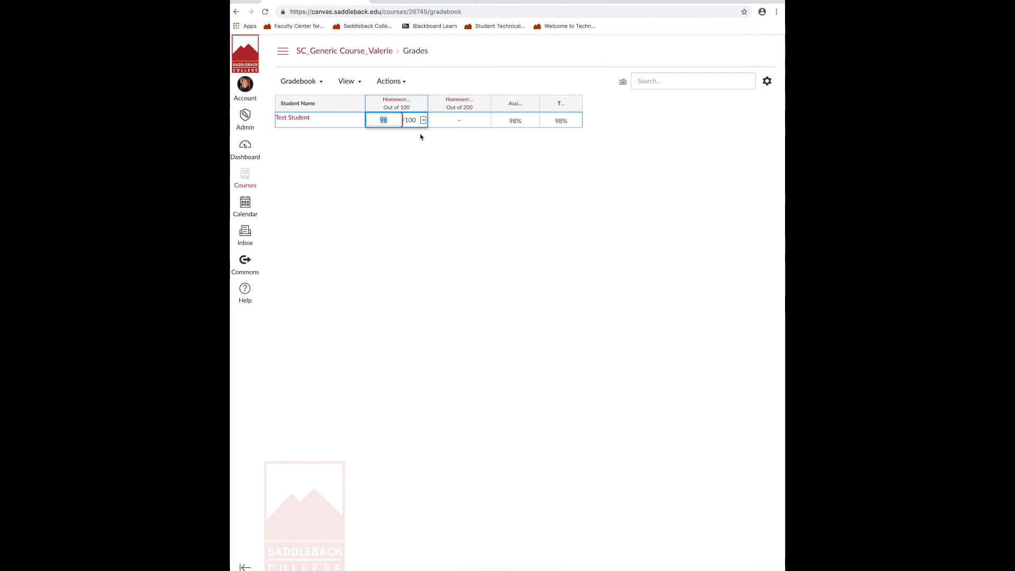